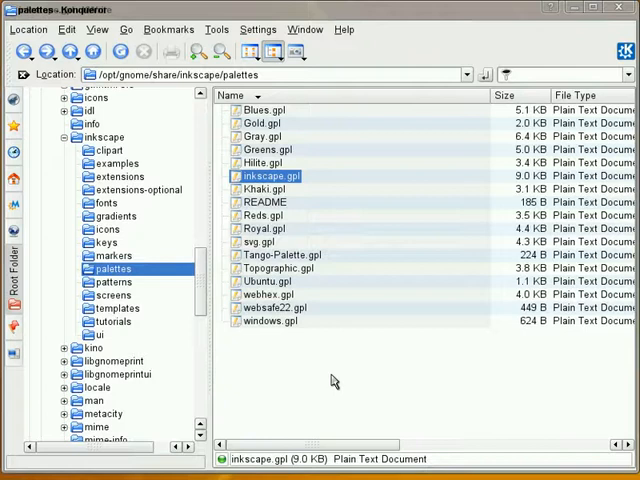
mouse_move(330, 400)
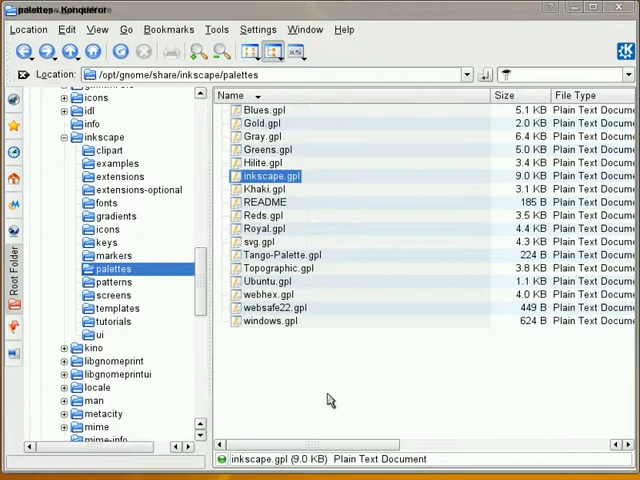
mouse_move(320, 322)
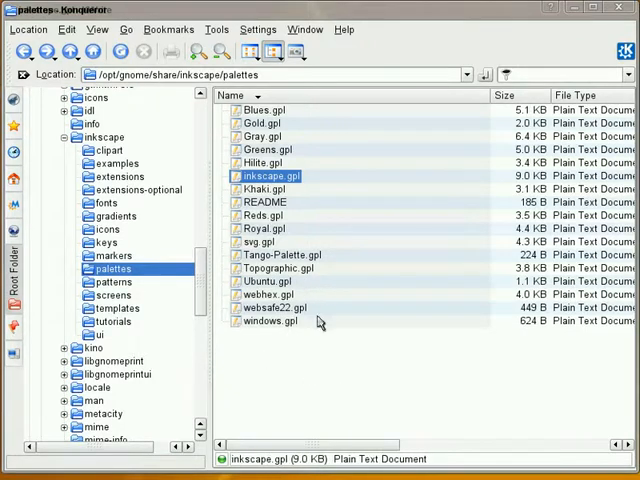
mouse_move(278, 358)
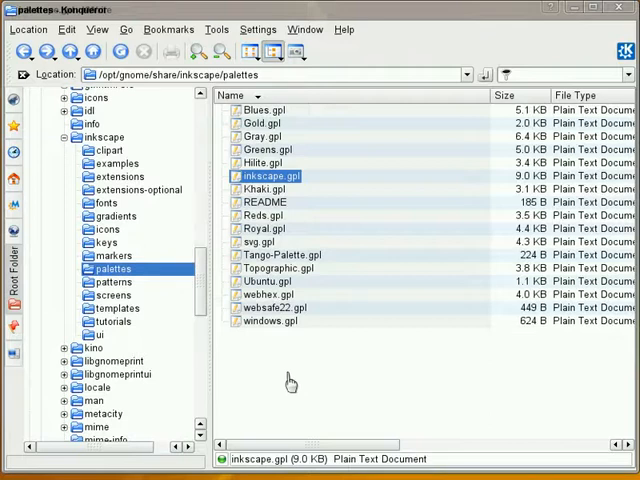
mouse_move(324, 390)
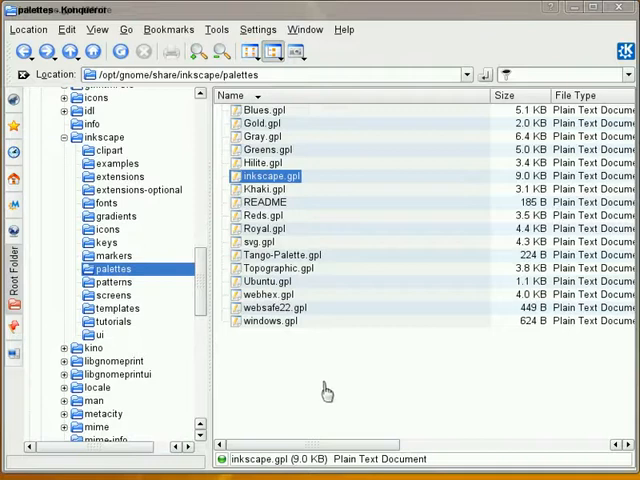
mouse_move(264, 184)
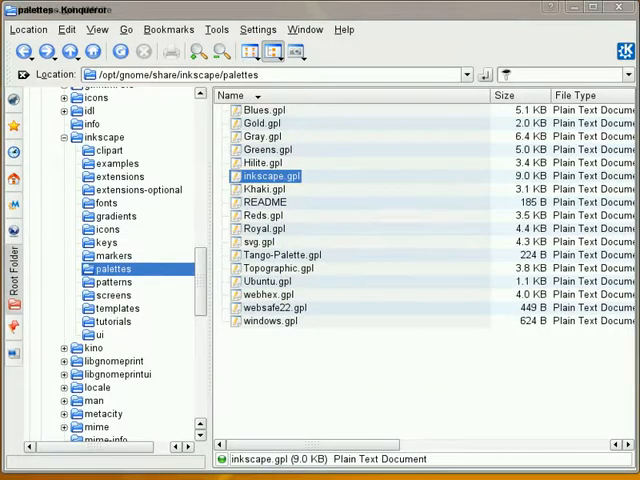
- Open inkscape.gpl from the palettes folder and scroll through its colour entries
double_click(272, 176)
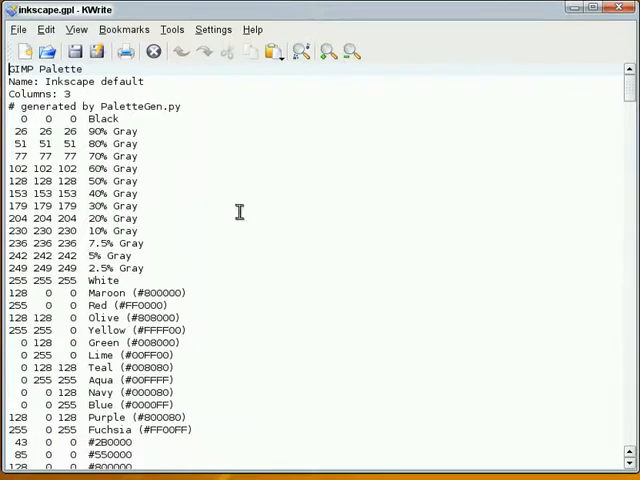
mouse_move(204, 264)
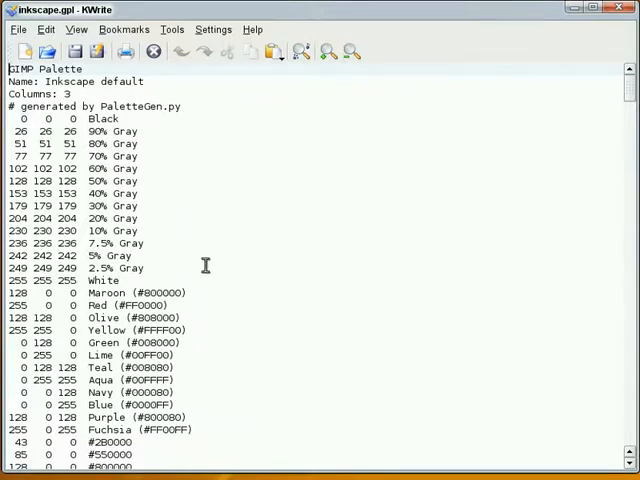
mouse_move(238, 268)
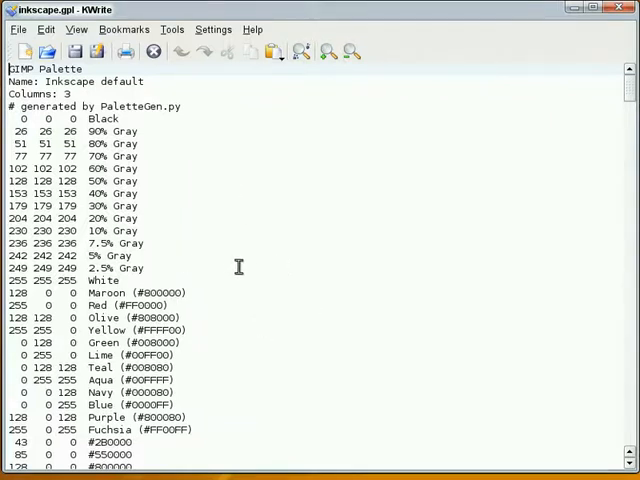
mouse_move(228, 200)
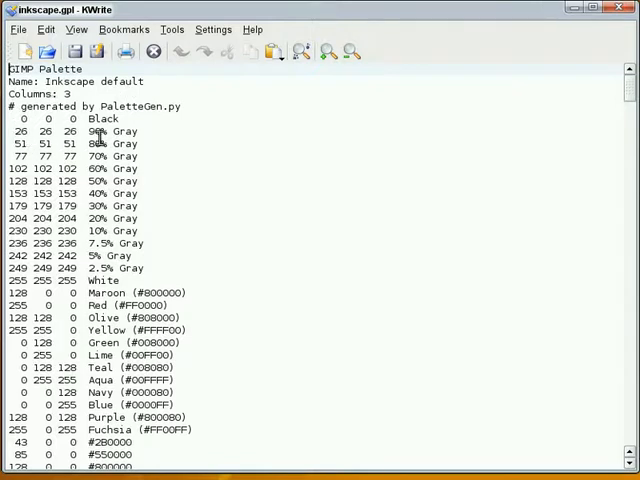
scroll("down", 3)
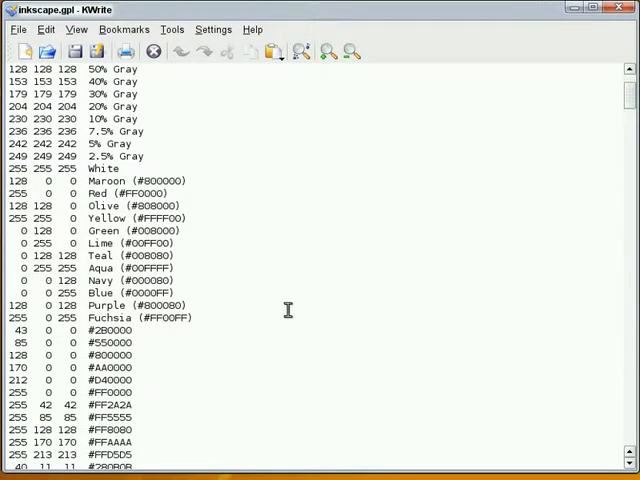
scroll("up", 3)
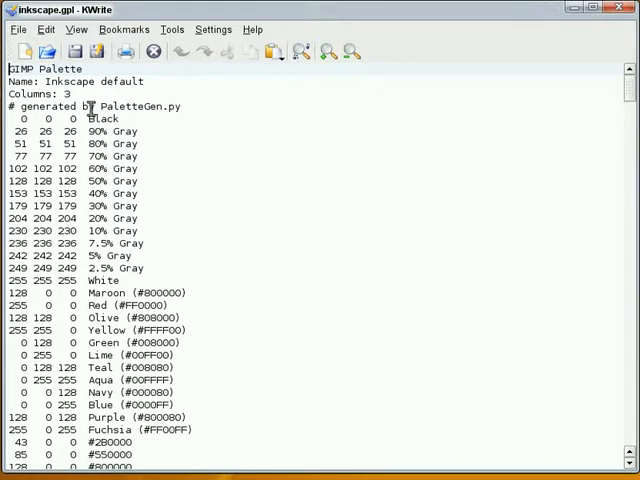
left_click(18, 28)
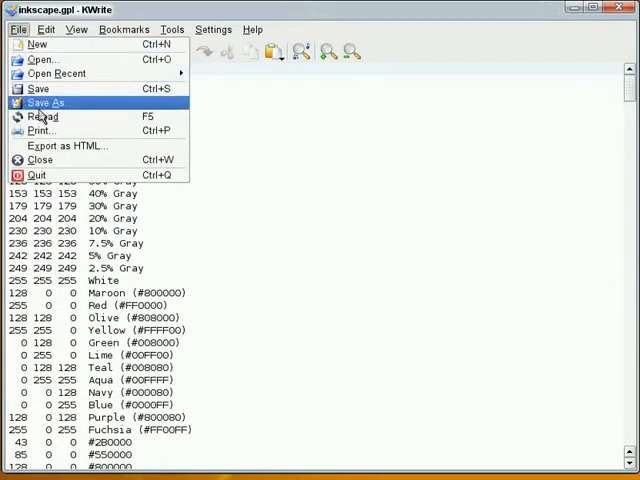
- Save a copy of the palette as heathenx.gpl in the same palettes folder via Save As
left_click(46, 100)
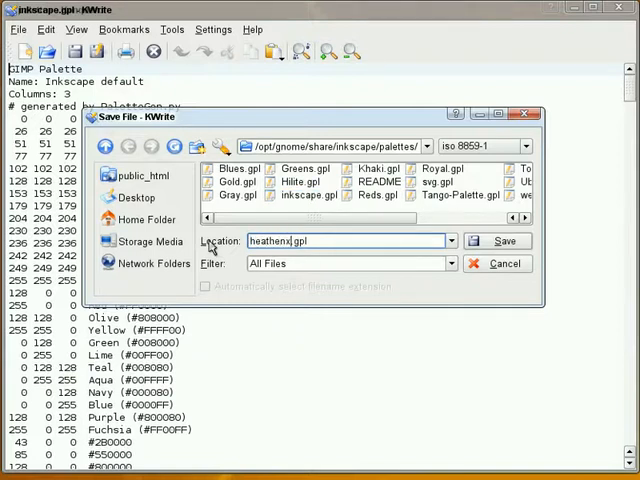
left_click(496, 240)
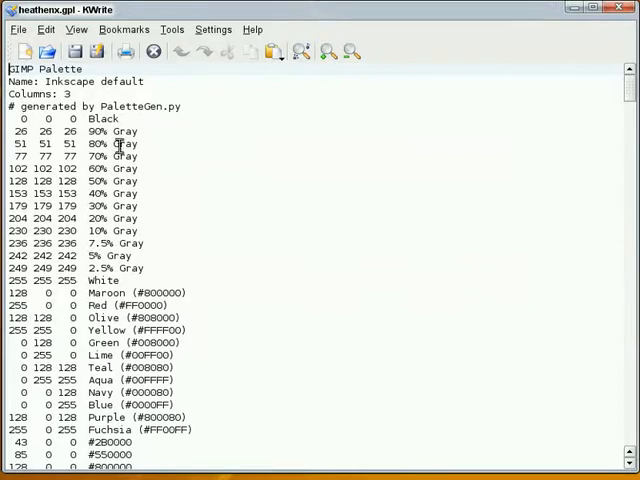
- Replace the Name line 'Inkscape default' with heathenx and select the gray shade rows
double_click(90, 80)
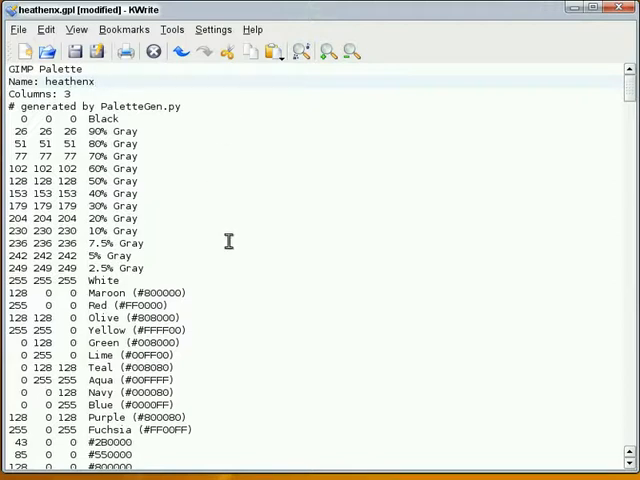
mouse_move(104, 168)
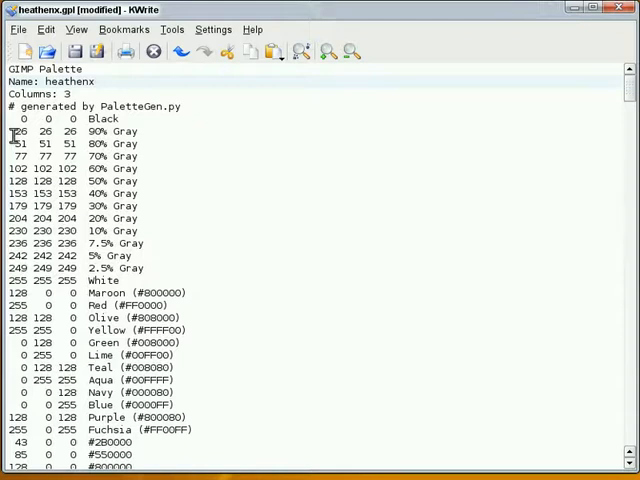
left_click_drag(10, 132, 140, 268)
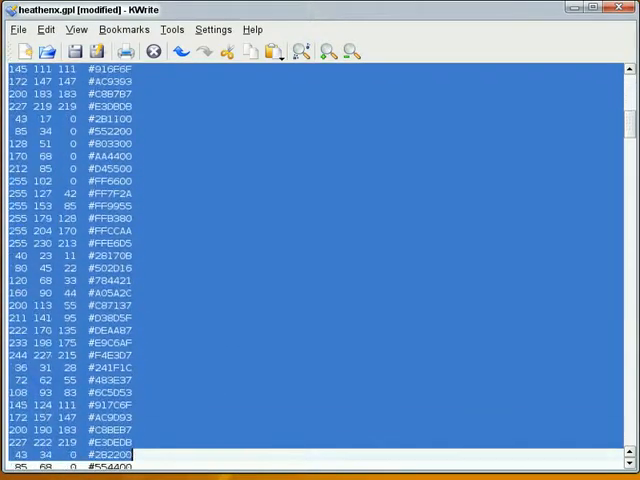
- Delete the grays and every entry after Fuchsia, leaving sixteen basic colours, and save heathenx.gpl
scroll("down", 3)
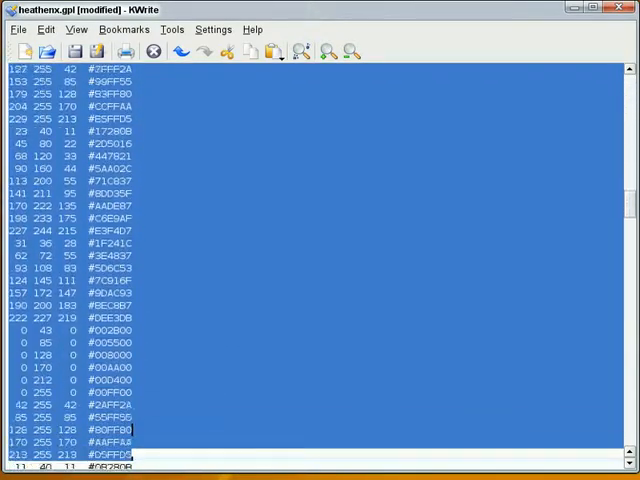
scroll("down", 3)
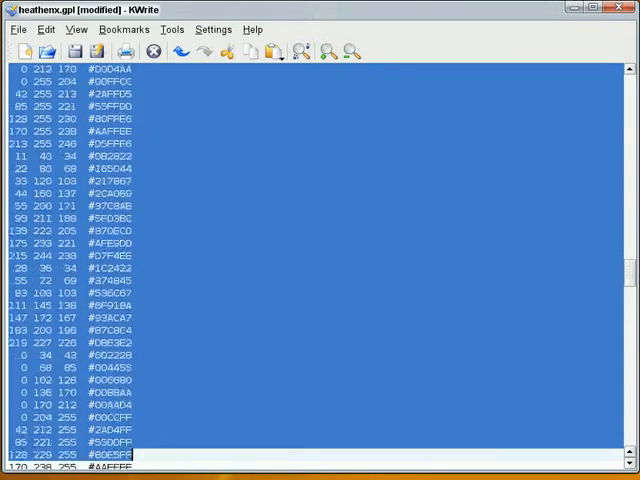
scroll("down", 3)
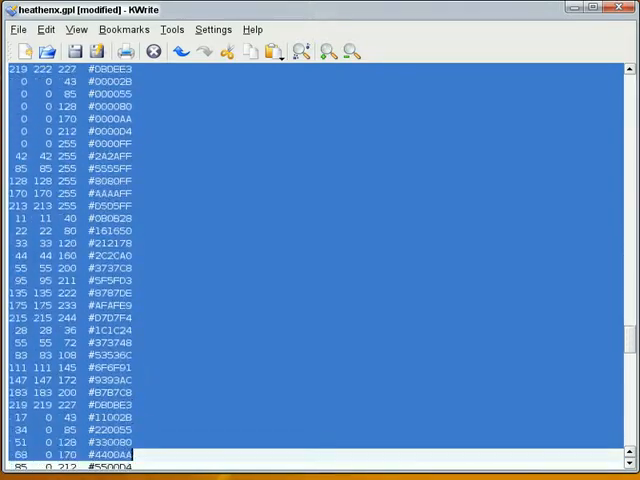
scroll("down", 3)
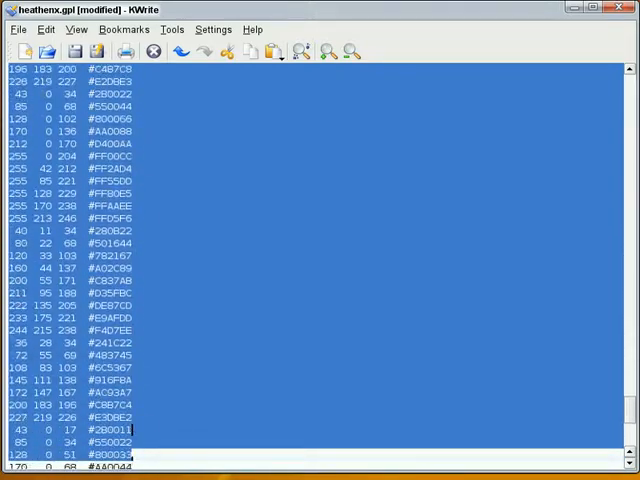
scroll("down", 3)
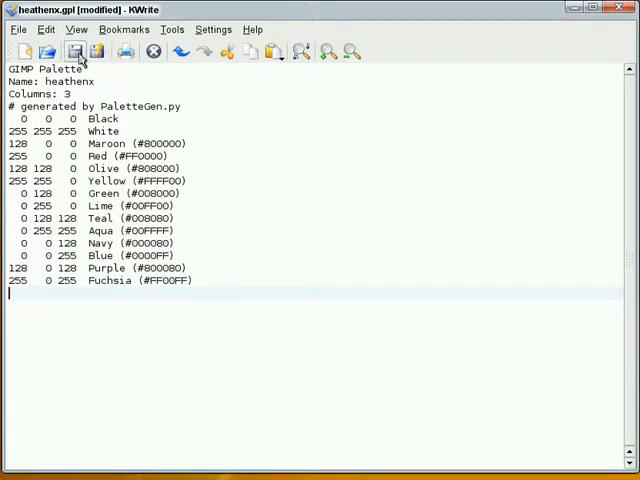
left_click(76, 52)
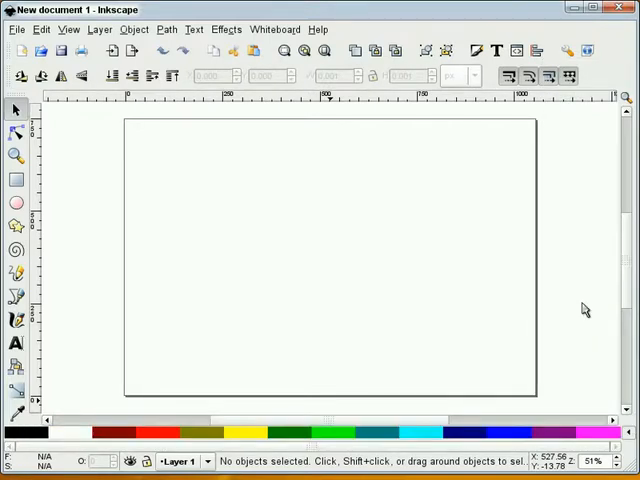
mouse_move(48, 440)
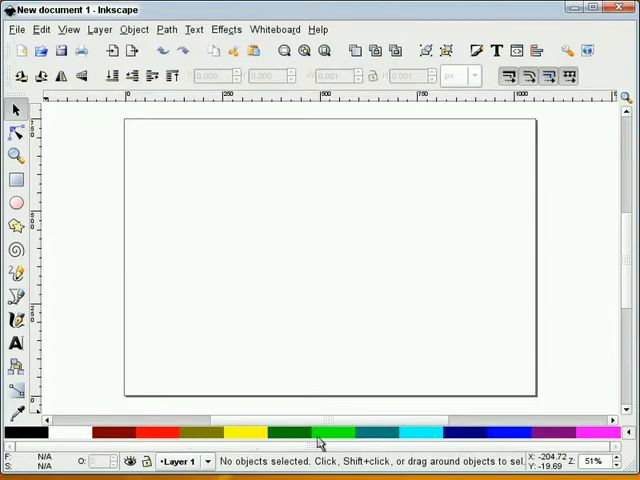
mouse_move(478, 432)
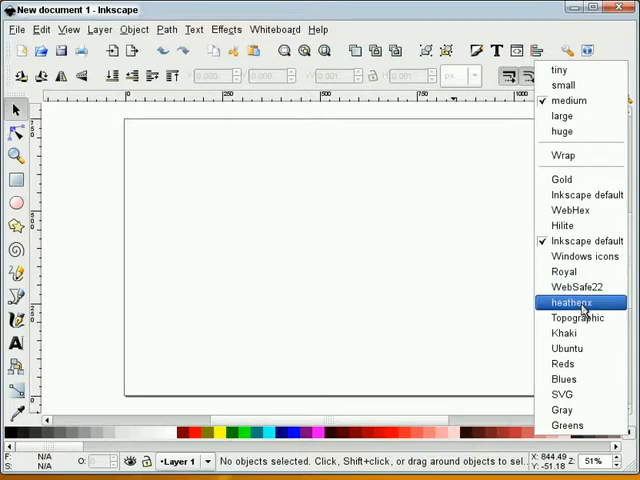
- Choose heathenx from the swatch bar's palette menu so only the basic colours show
left_click(576, 302)
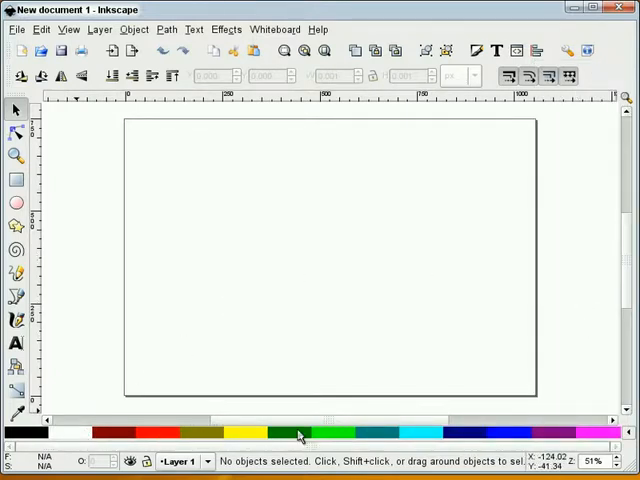
mouse_move(260, 296)
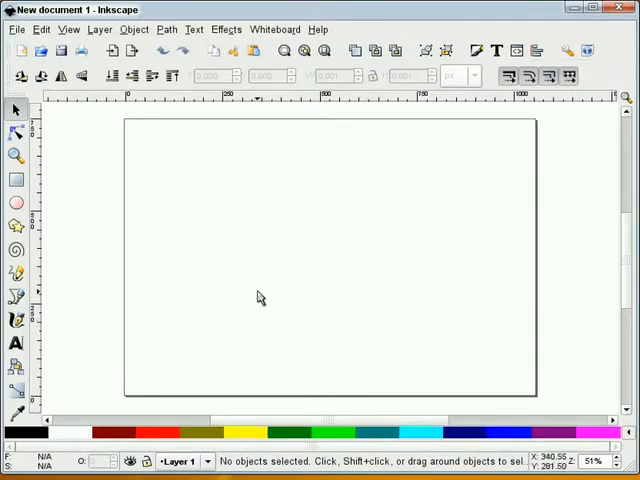
mouse_move(292, 436)
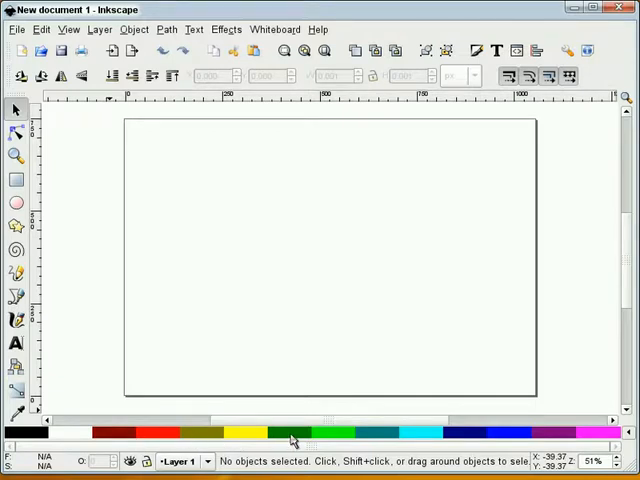
mouse_move(348, 342)
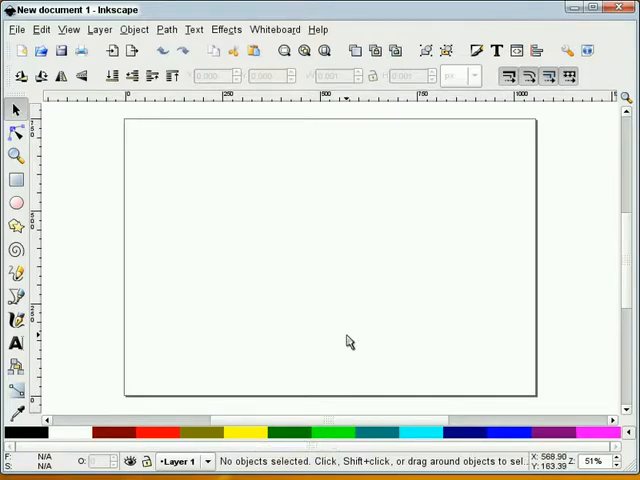